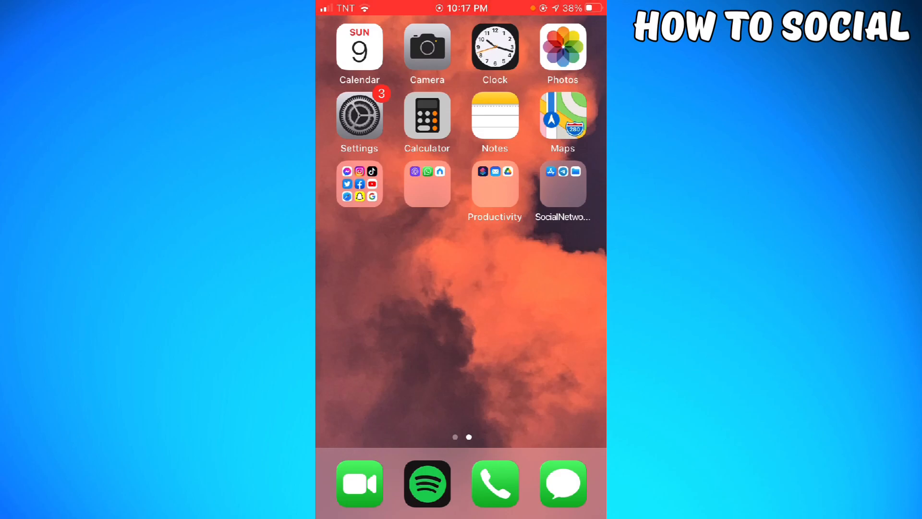
Launch Snapchat from the home-screen folder to reach its camera view.
click(359, 183)
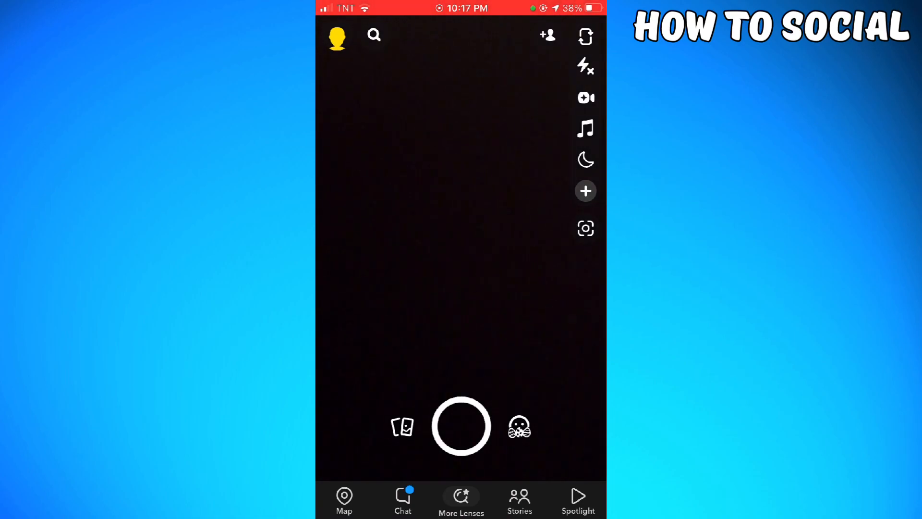
Go through the profile avatar to the Settings page with My Account options.
click(336, 35)
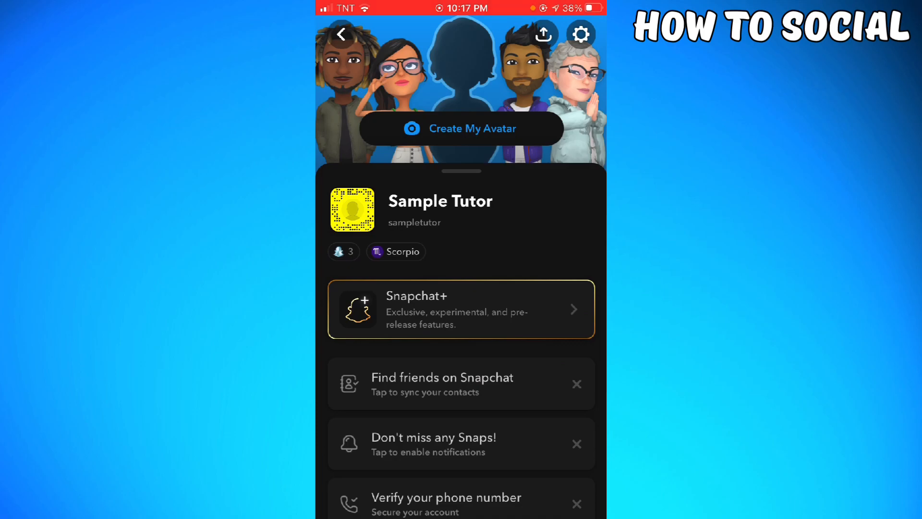
click(581, 34)
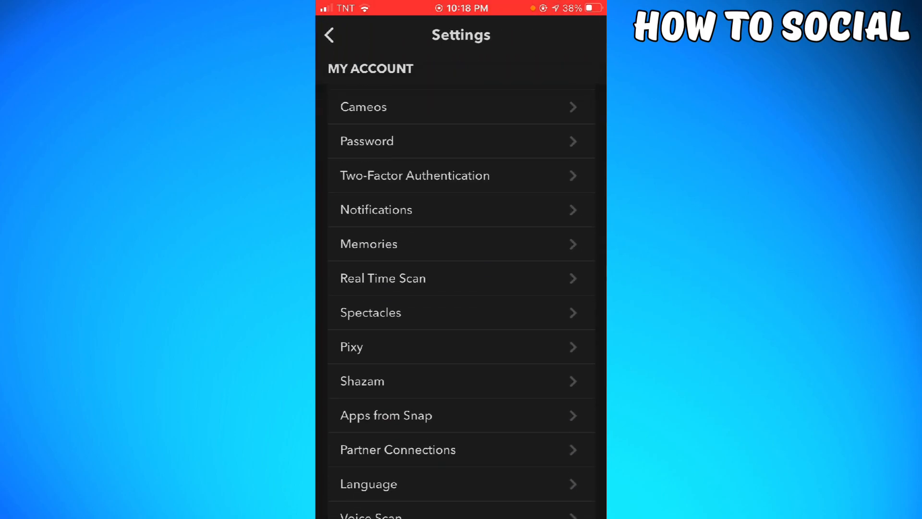
Scroll the Settings list down to Clear Data under Account Actions and enter it.
scroll(down, 3)
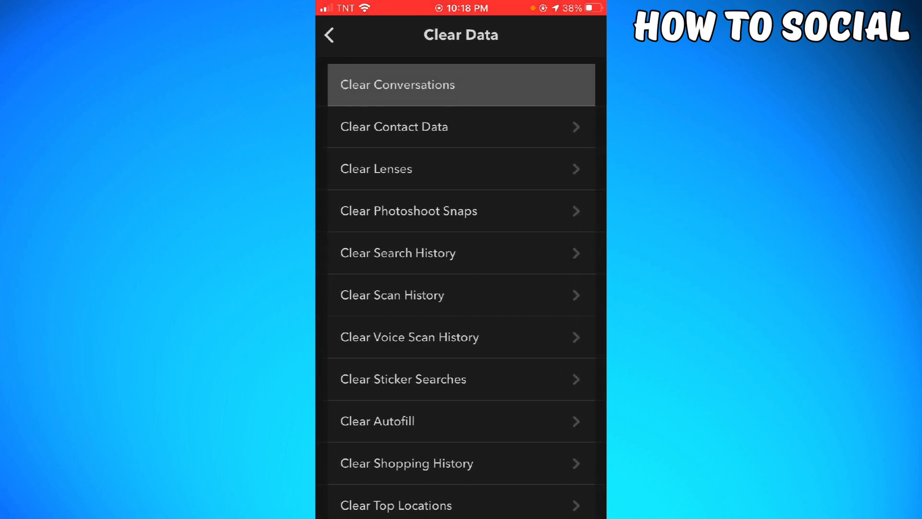
Clear the Team Snapchat conversation so the Clear Conversations list shows no Snaps.
click(460, 84)
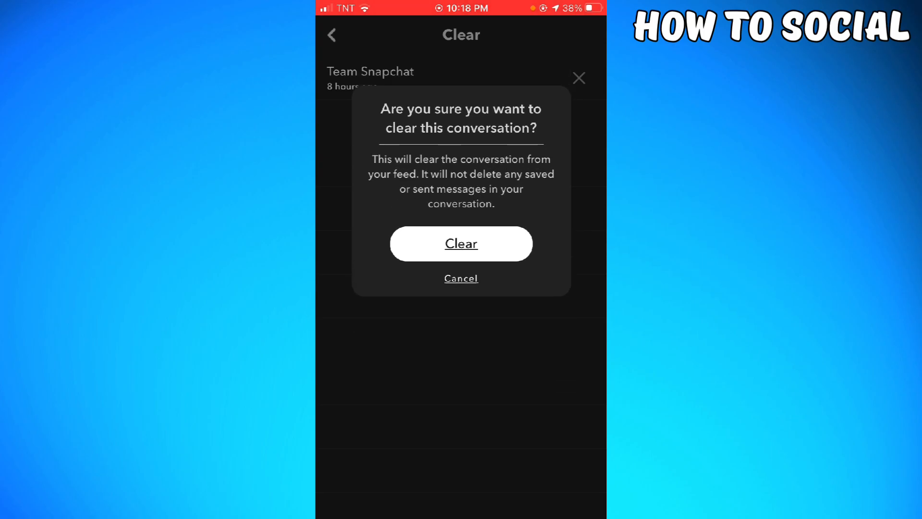
click(461, 243)
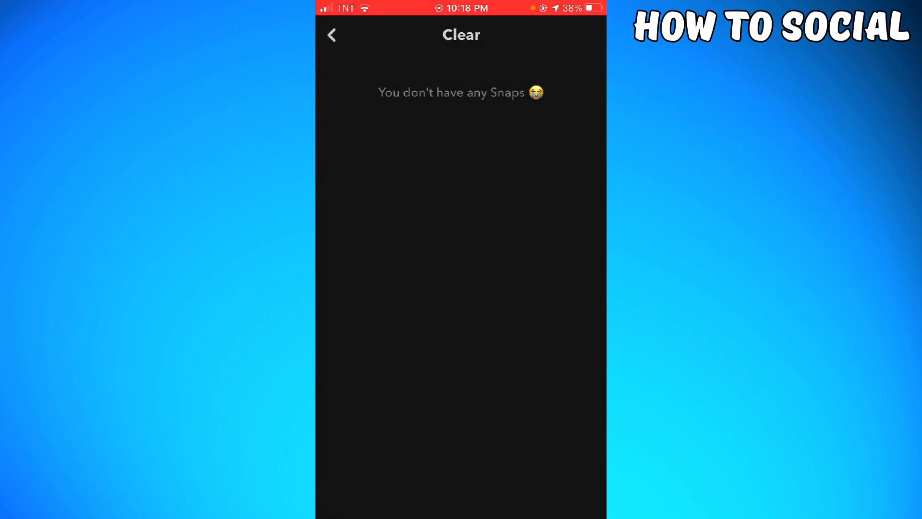